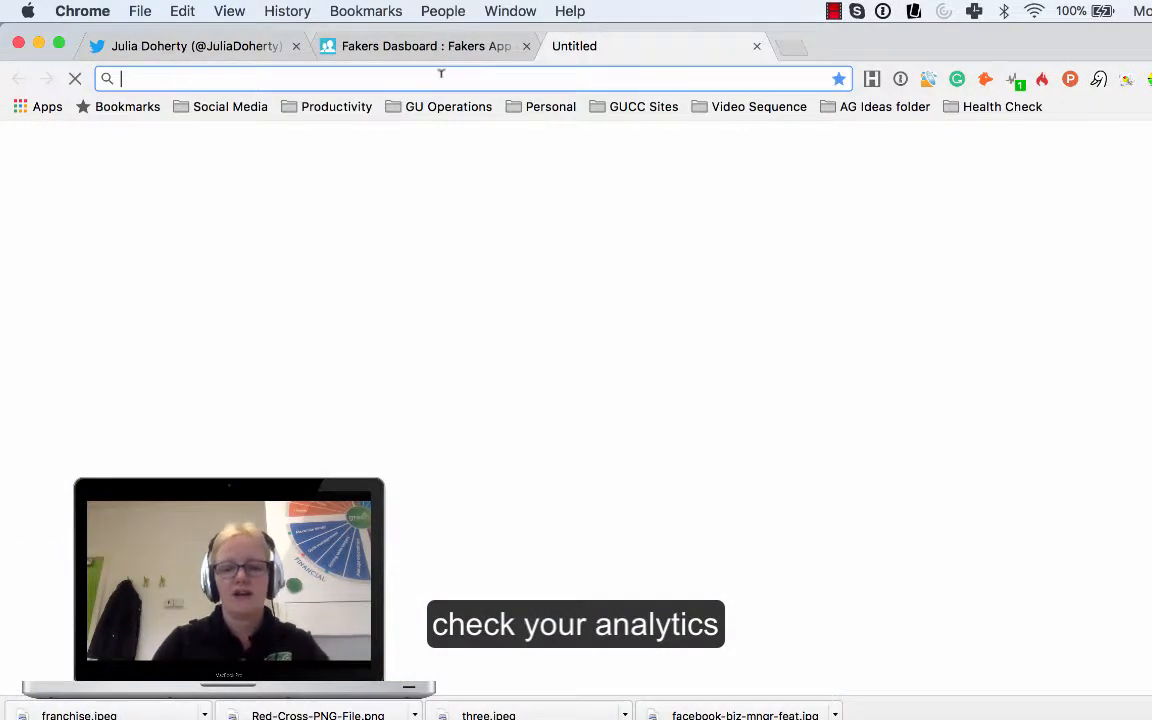
# Go to analytics.twitter.com and view the Audiences follower demographics
pyautogui.write('analytics.twitter.com/user/JuliaDoherty/home')
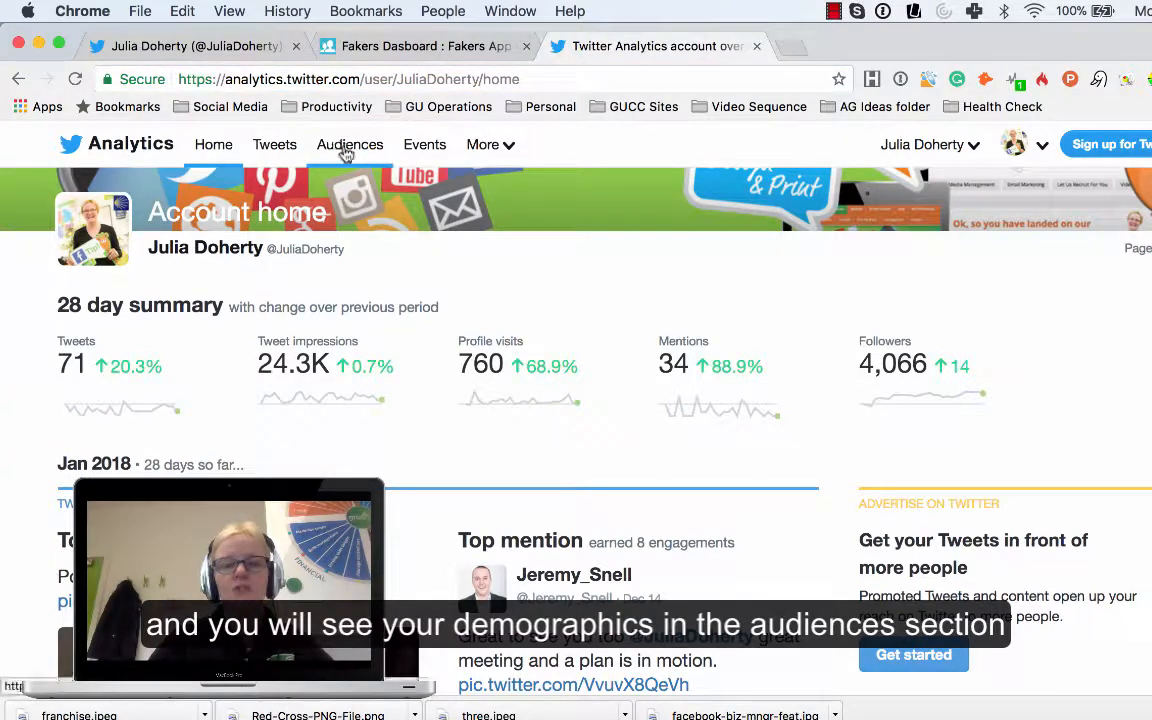
pyautogui.click(348, 144)
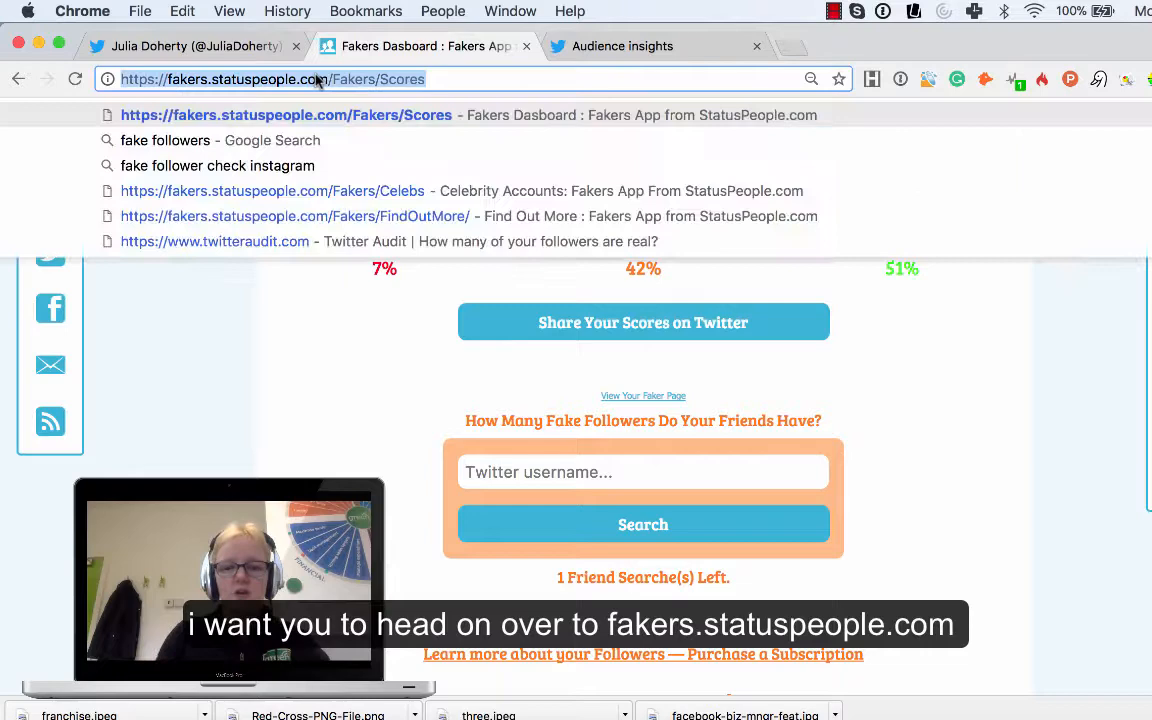
# Go to fakers.statuspeople.com, connect the Twitter account and authorize the Fakers app
pyautogui.write('fakers.statuspeople.com')
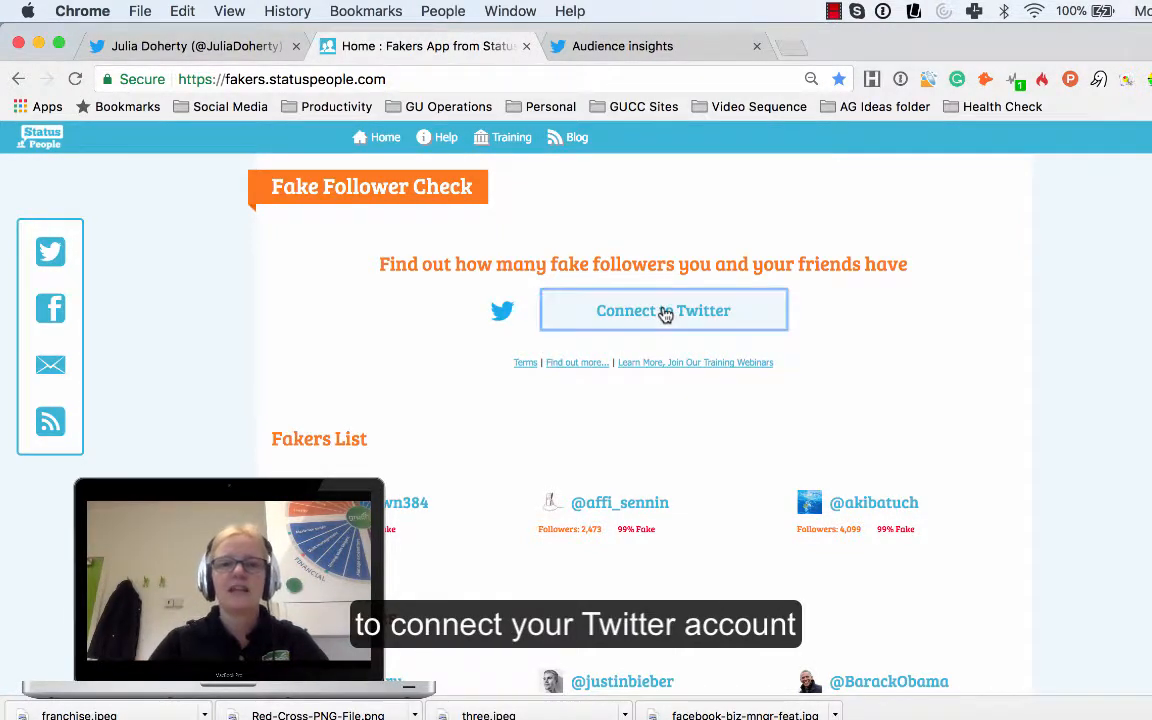
pyautogui.click(664, 310)
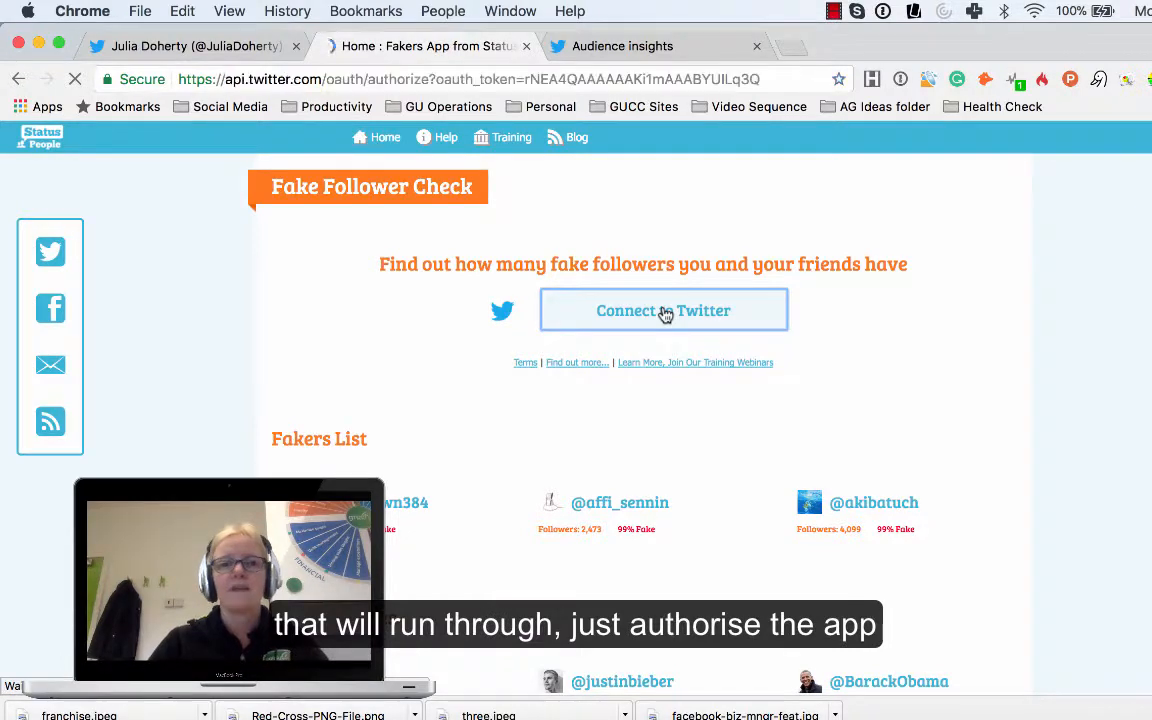
pyautogui.click(664, 310)
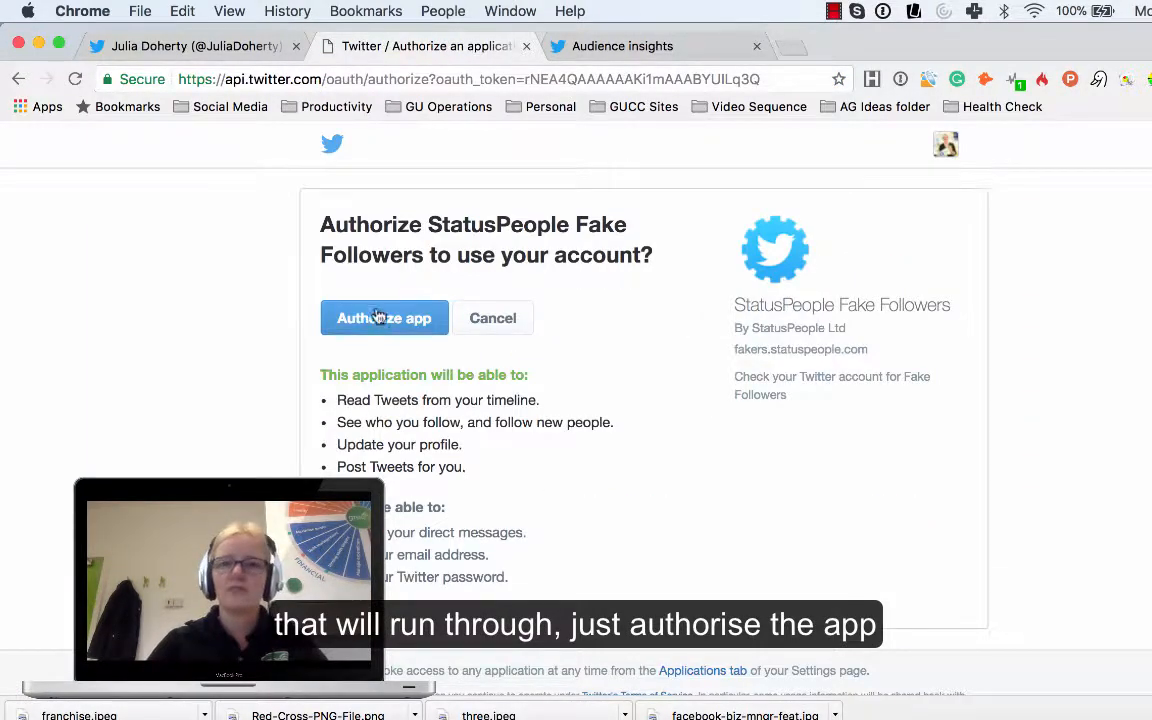
pyautogui.click(384, 318)
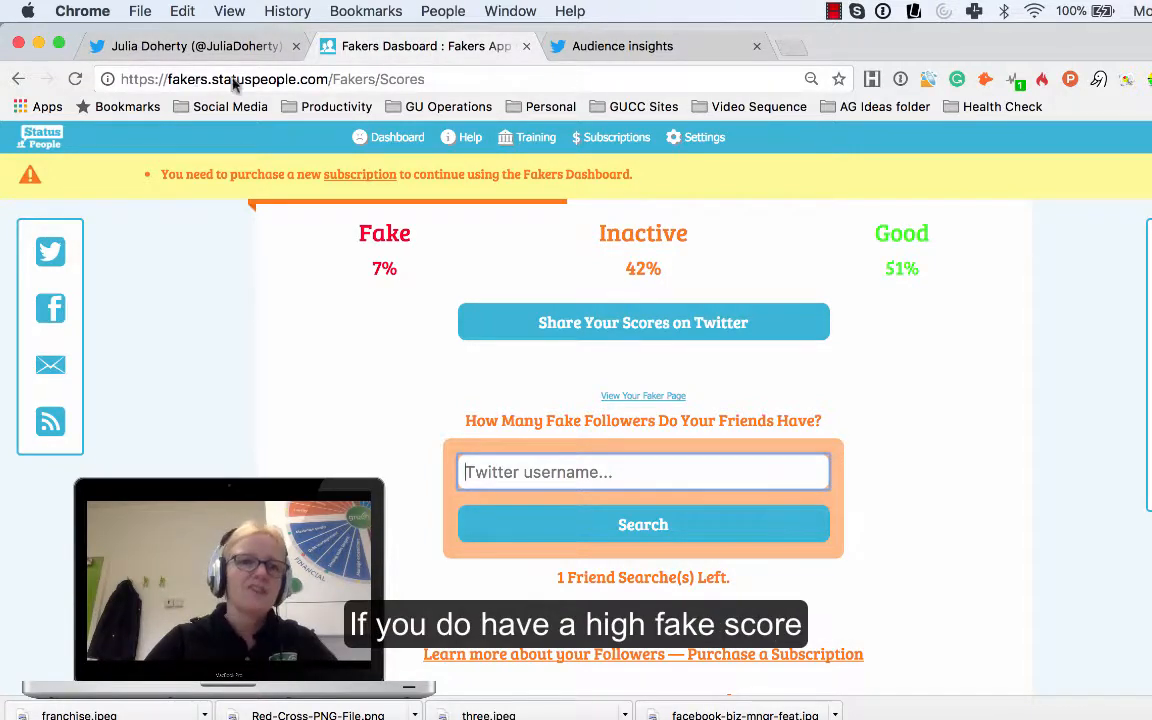
# After reading 7% fake, 42% inactive, 51% good, switch back to the Twitter profile
pyautogui.click(184, 46)
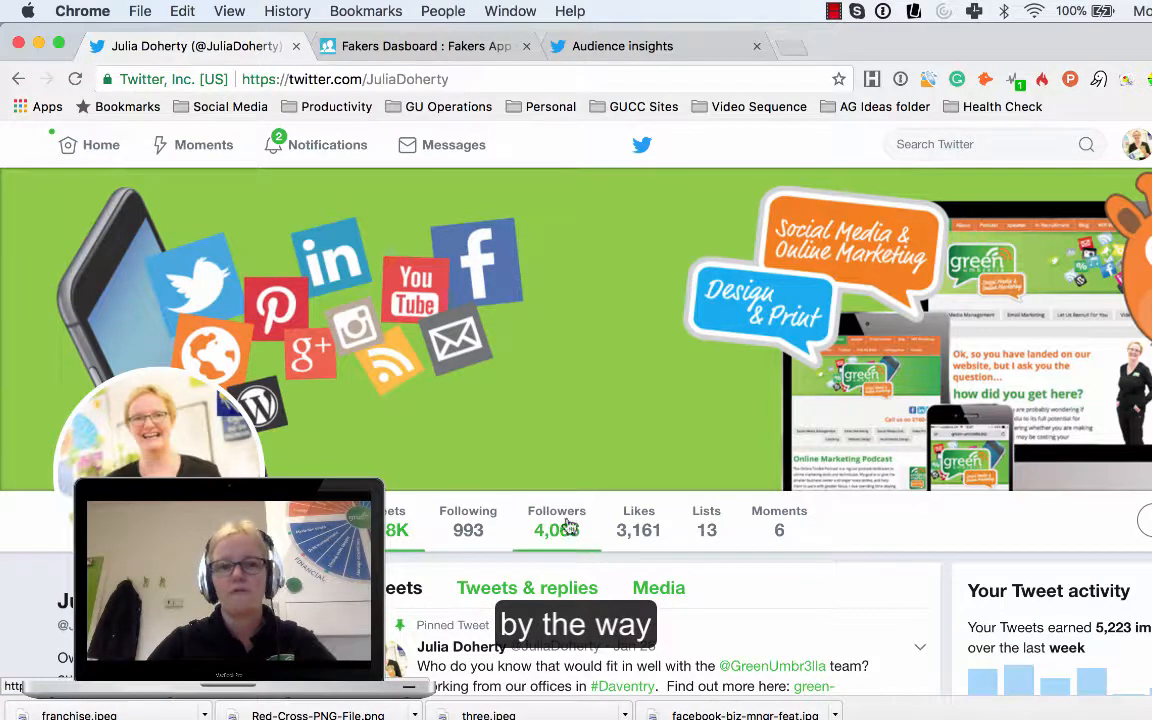
# Browse the Followers list, recheck the fake scores, and view one follower's More user actions menu
pyautogui.click(556, 510)
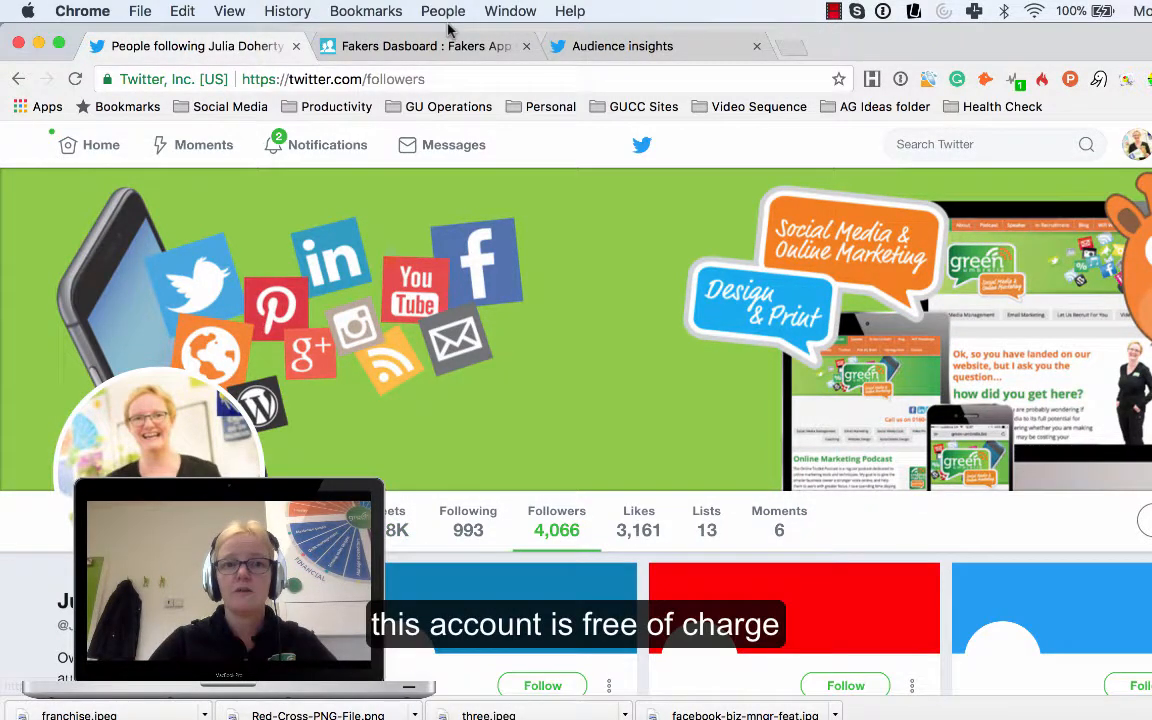
pyautogui.click(424, 46)
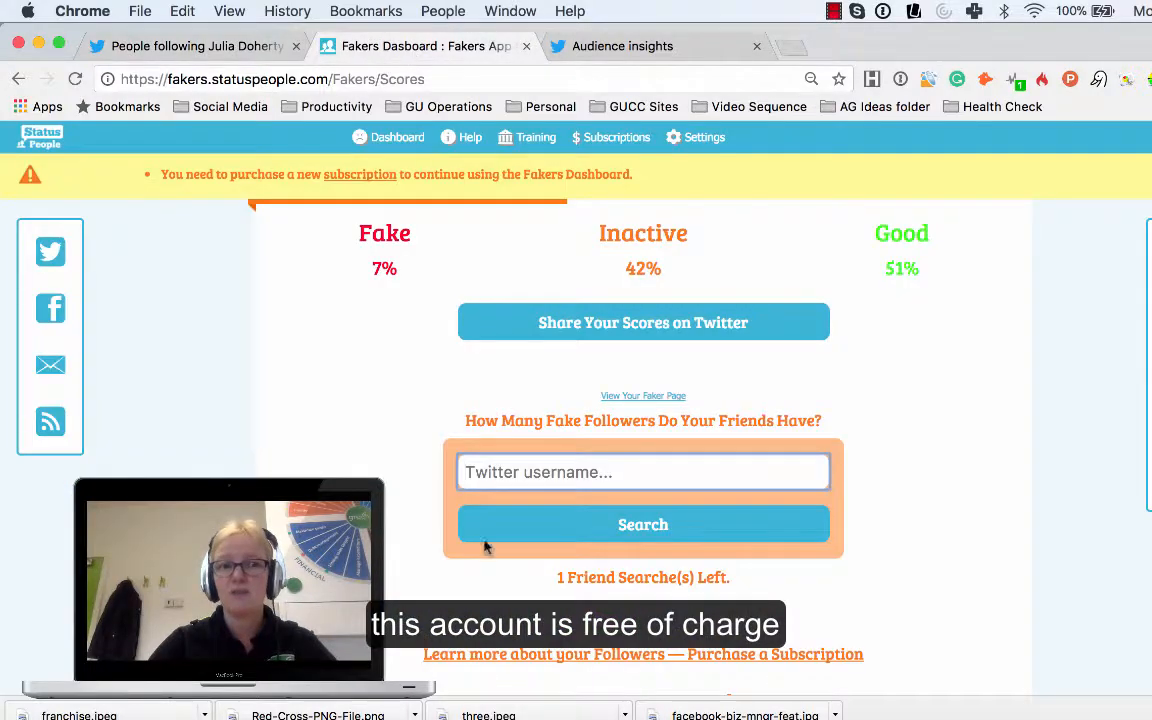
pyautogui.moveTo(208, 252)
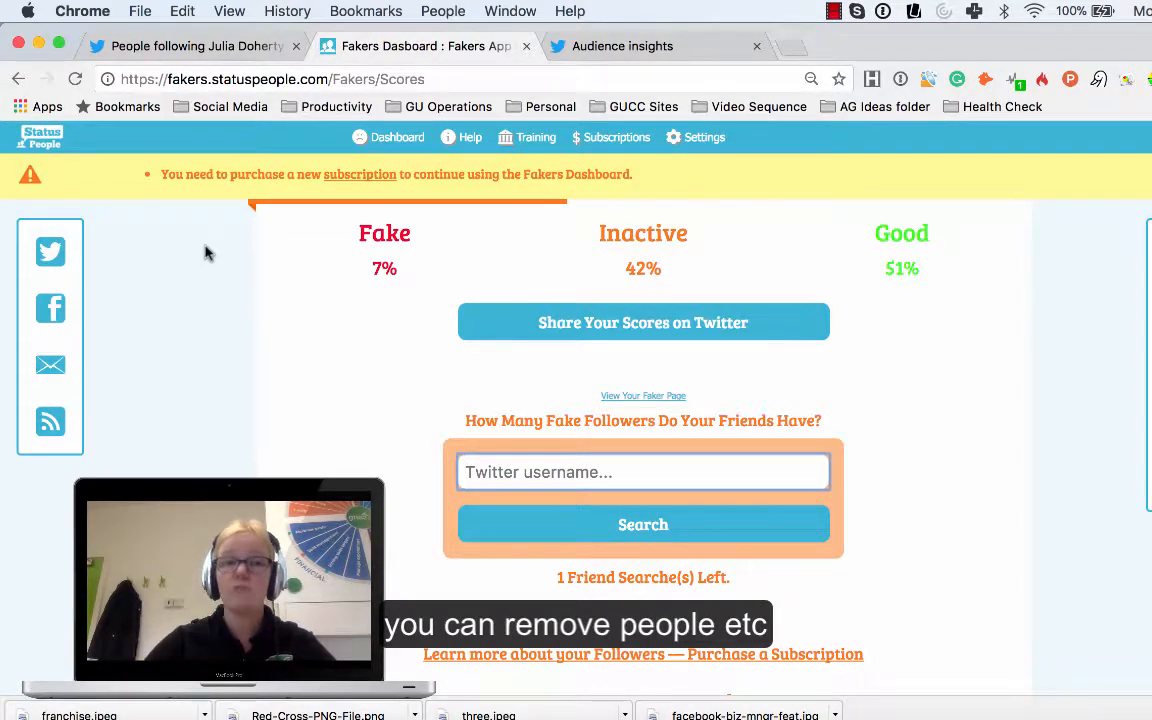
pyautogui.click(190, 46)
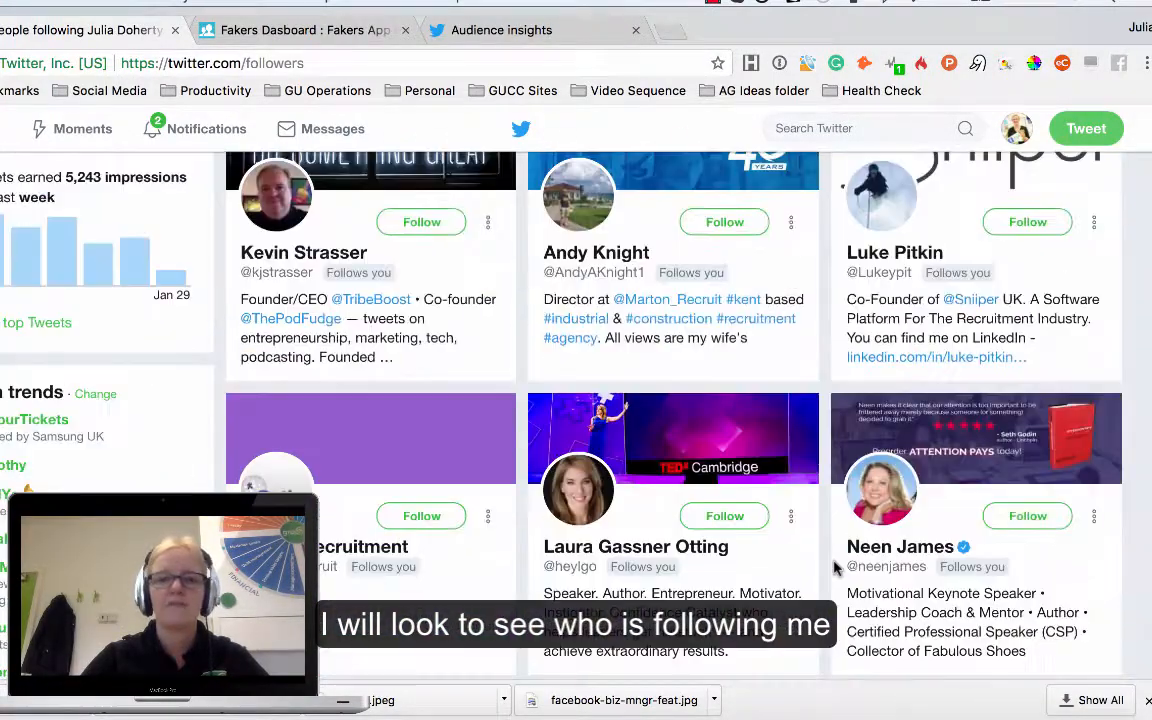
pyautogui.scroll(-3)
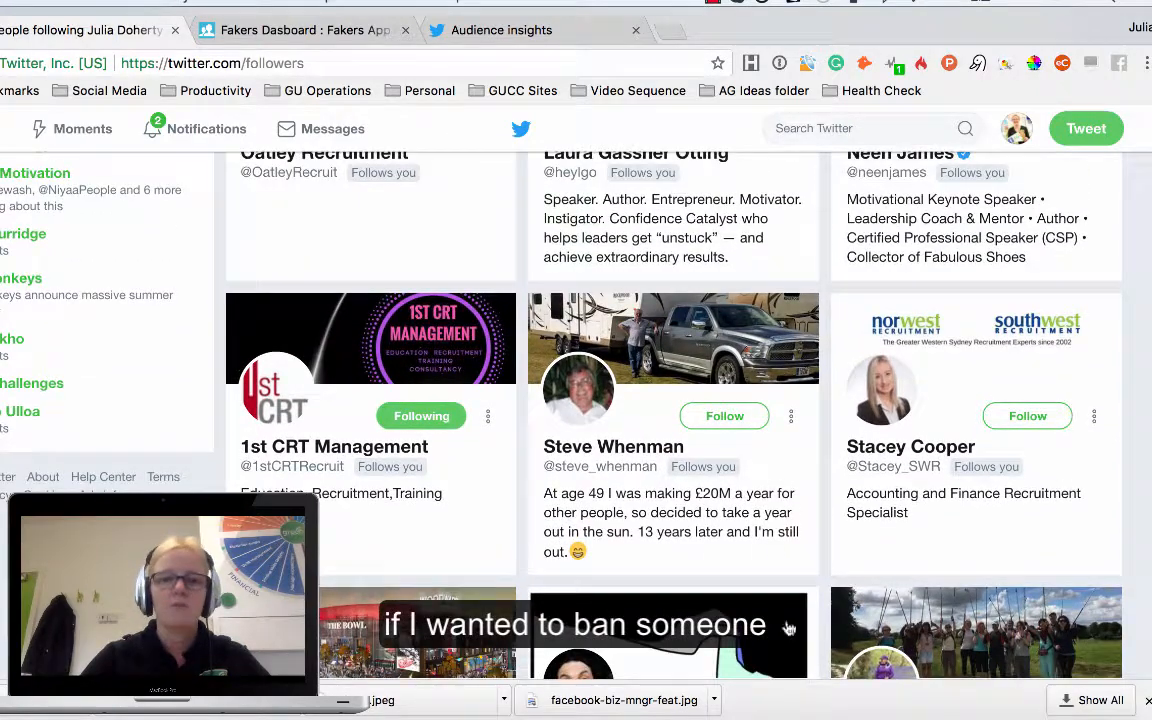
pyautogui.scroll(-3)
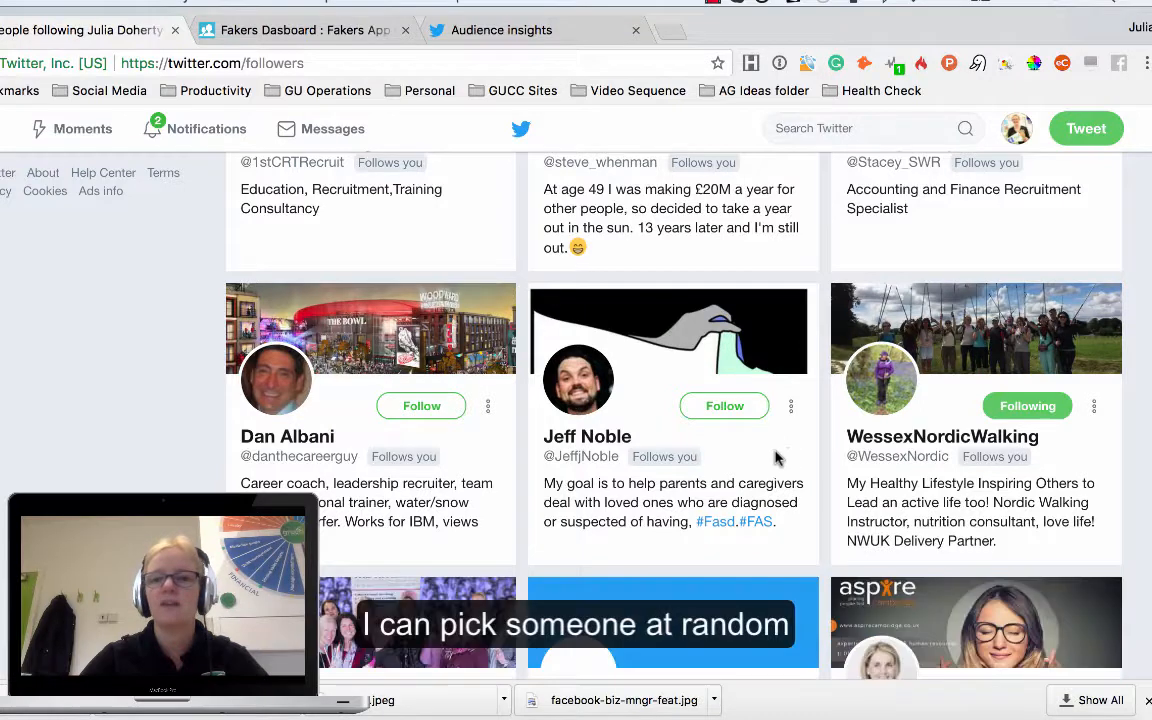
pyautogui.moveTo(792, 406)
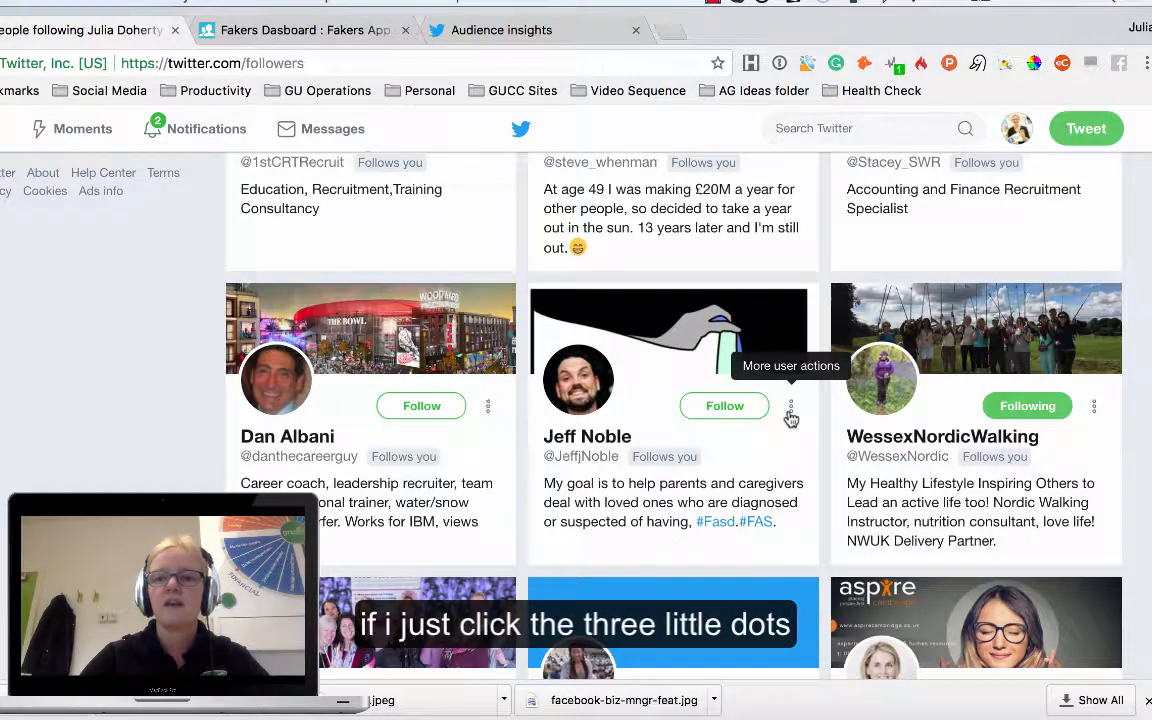
pyautogui.click(792, 410)
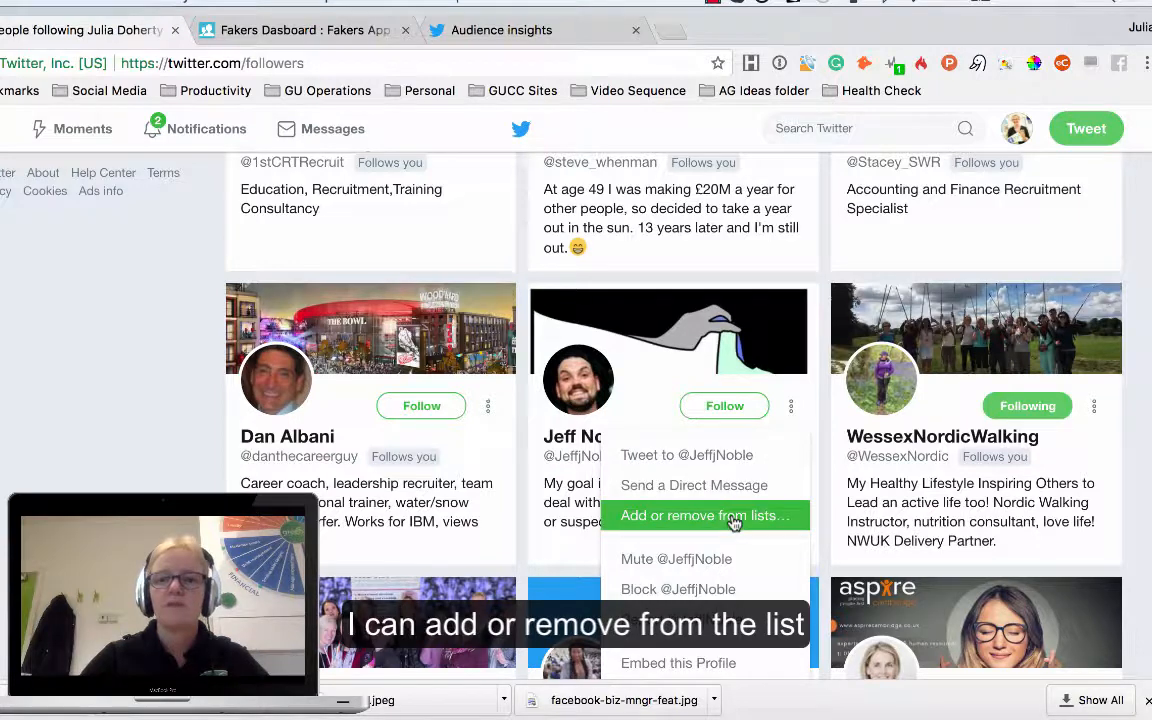
pyautogui.scroll(-3)
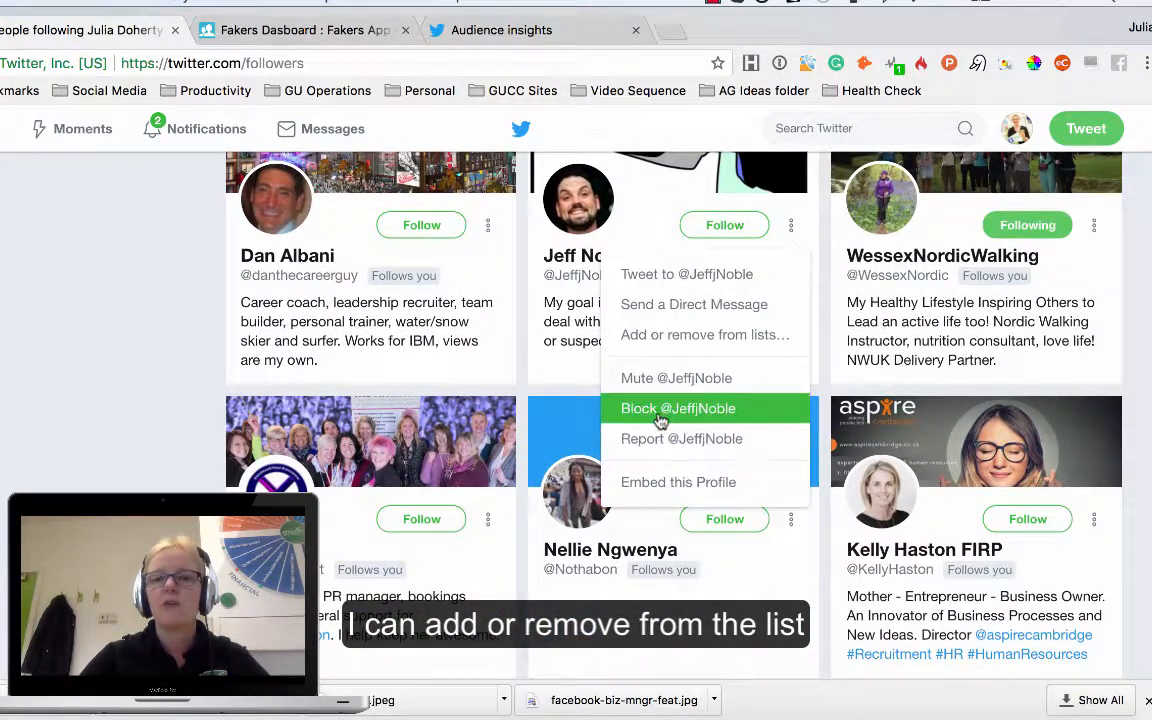
pyautogui.moveTo(664, 458)
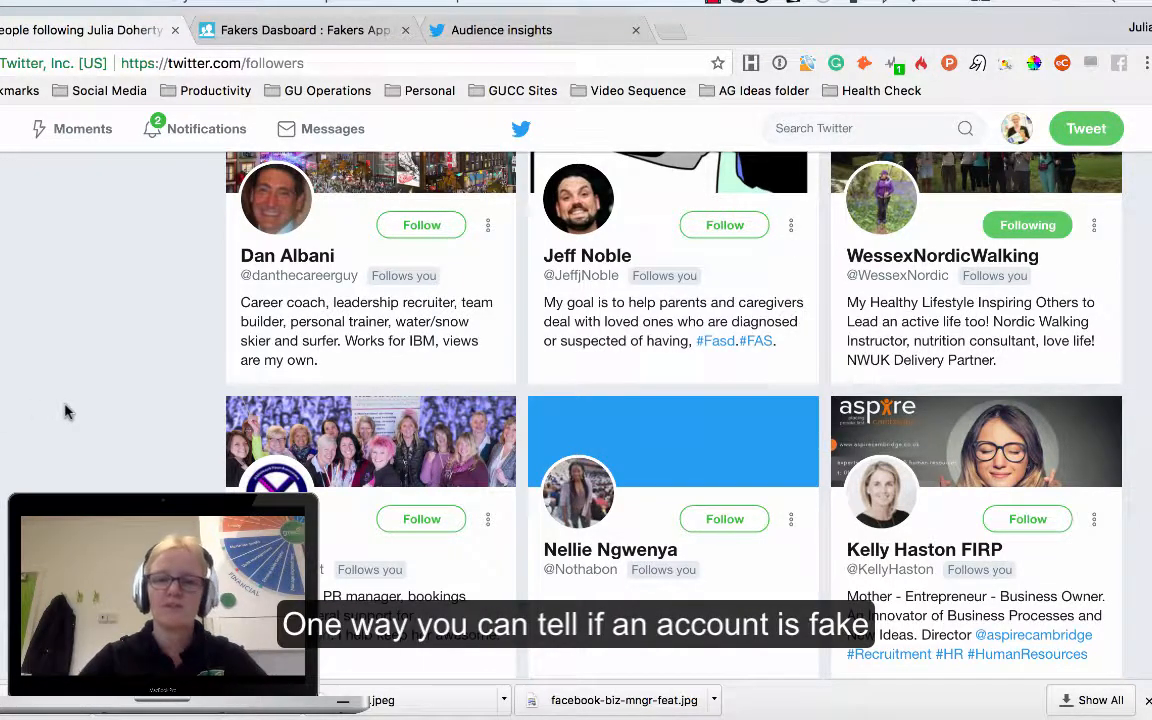
pyautogui.scroll(-3)
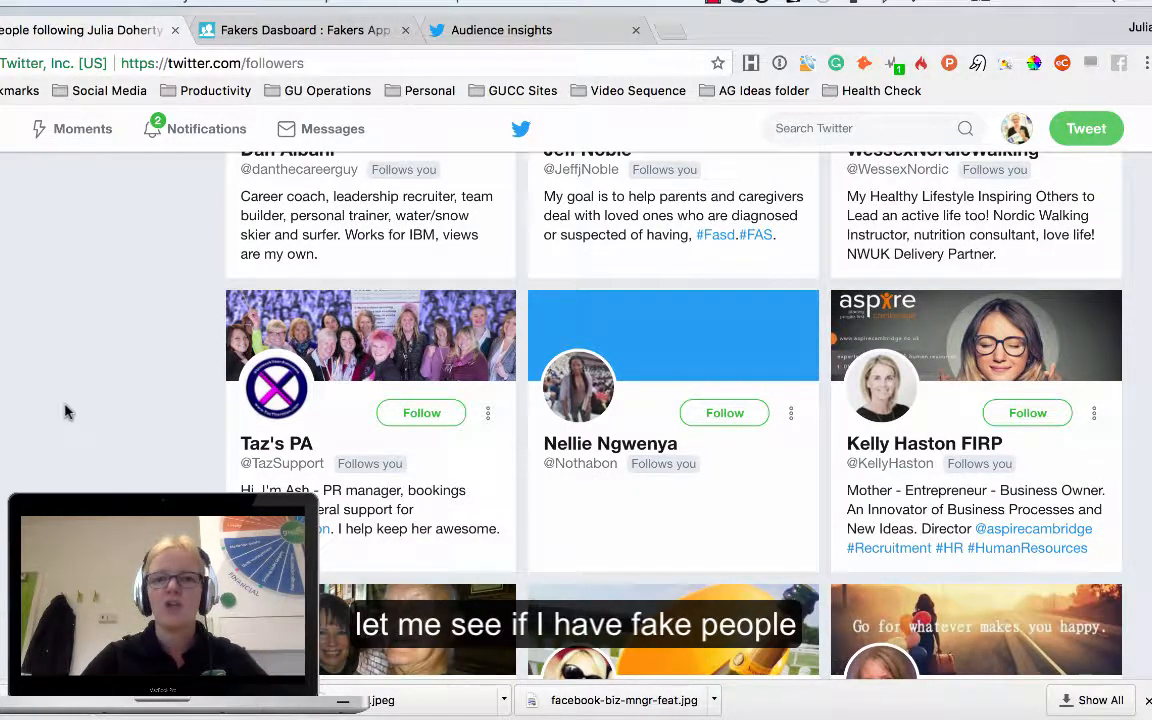
pyautogui.scroll(-3)
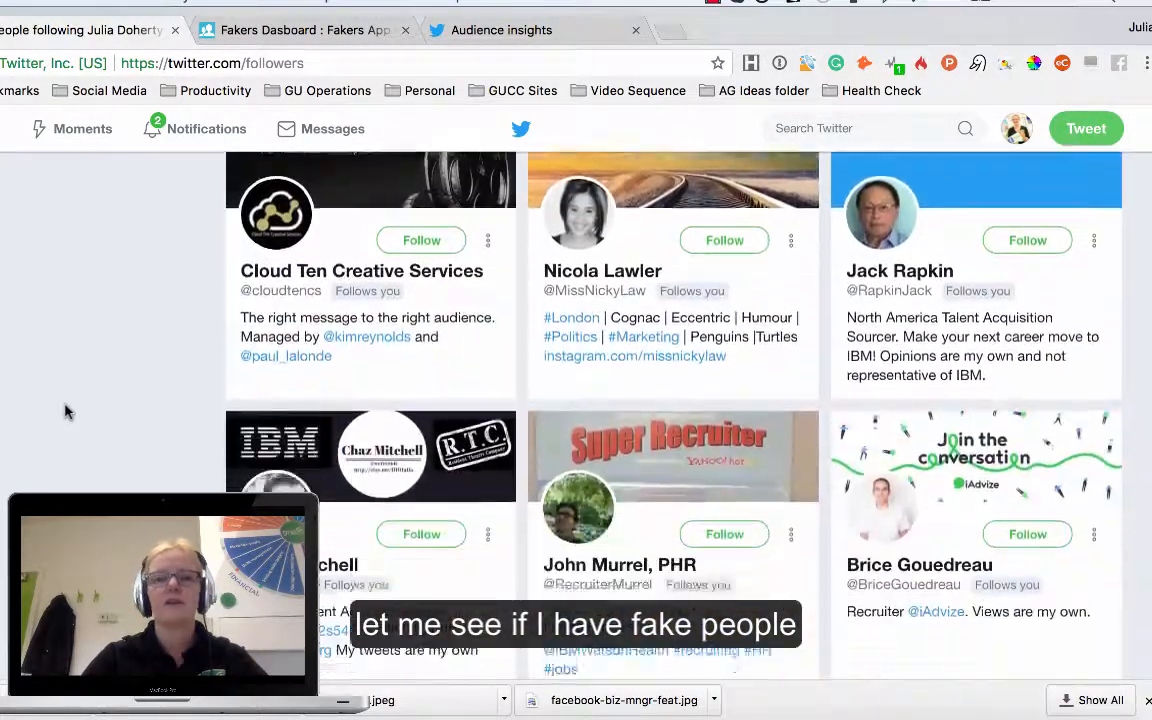
pyautogui.scroll(-3)
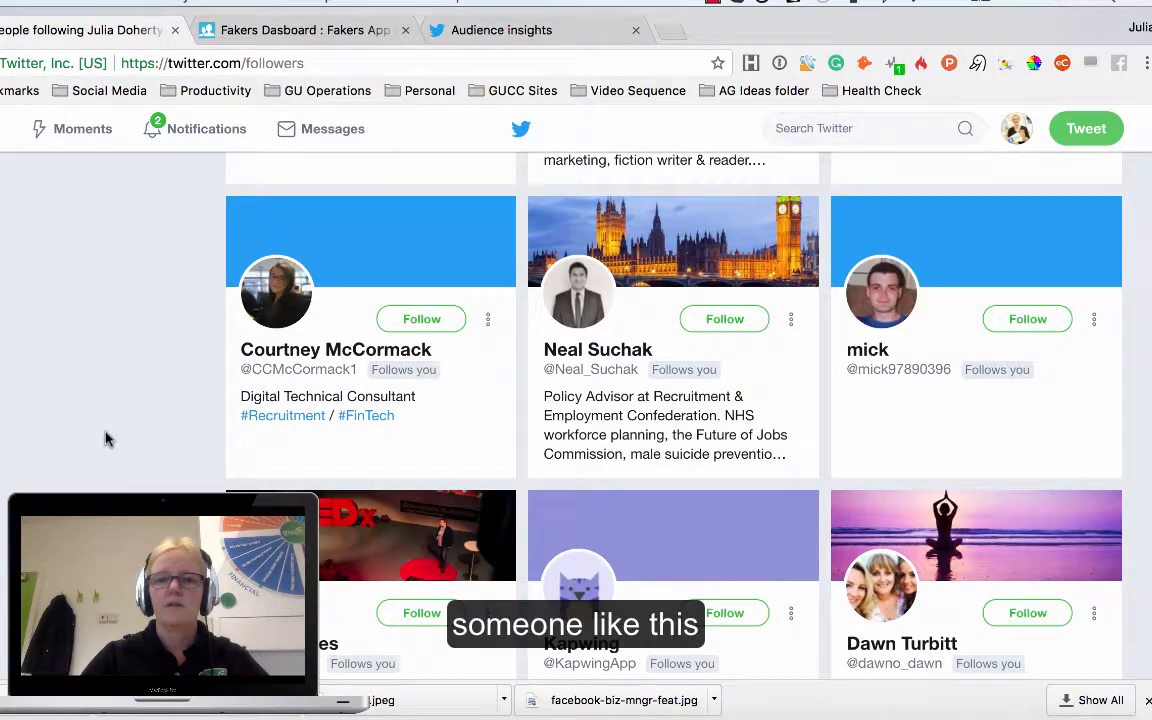
pyautogui.scroll(-3)
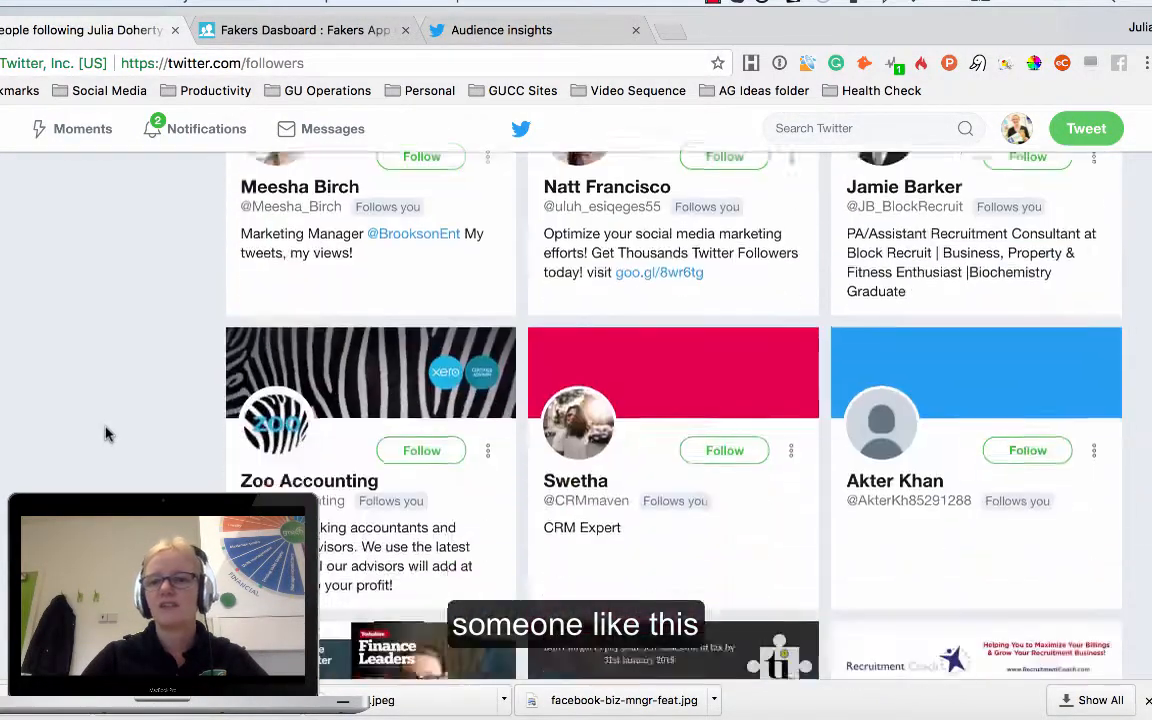
pyautogui.scroll(-3)
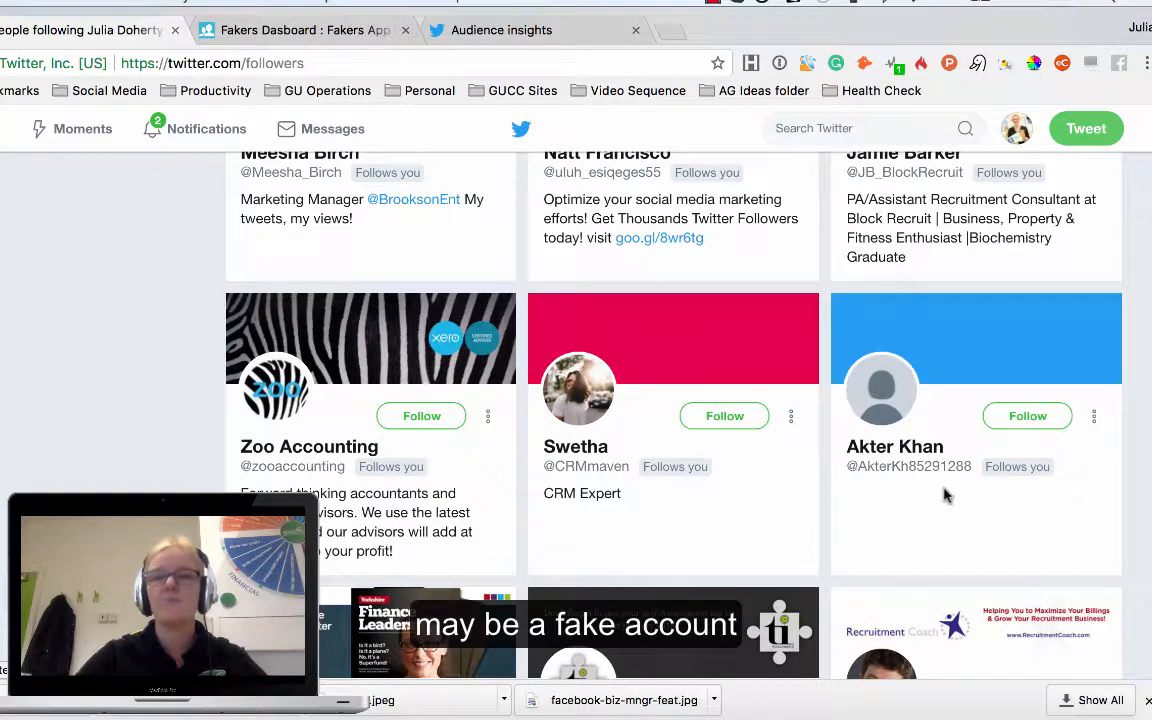
pyautogui.moveTo(978, 536)
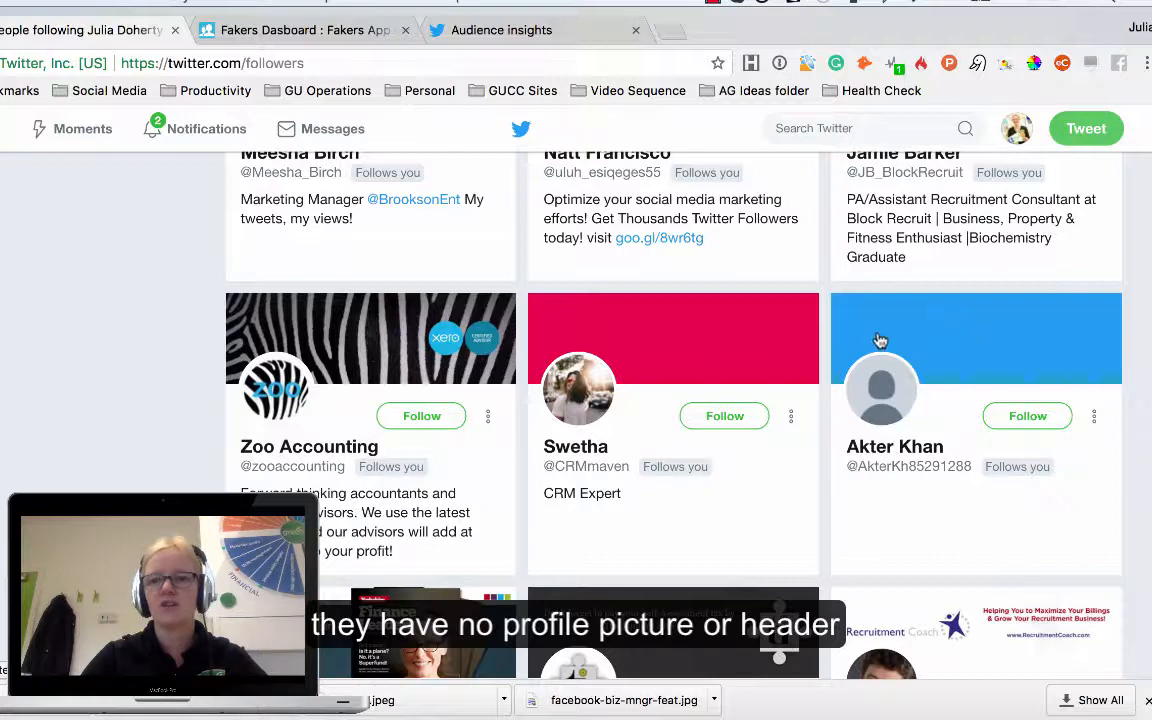
pyautogui.moveTo(880, 390)
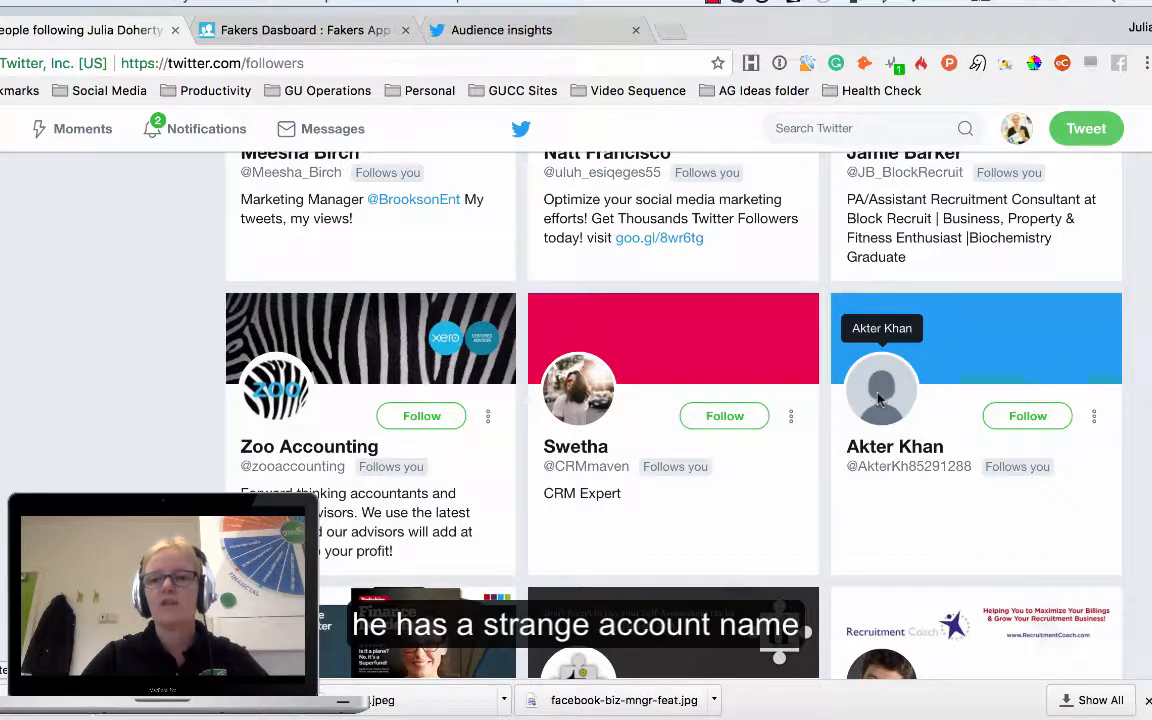
pyautogui.click(880, 390)
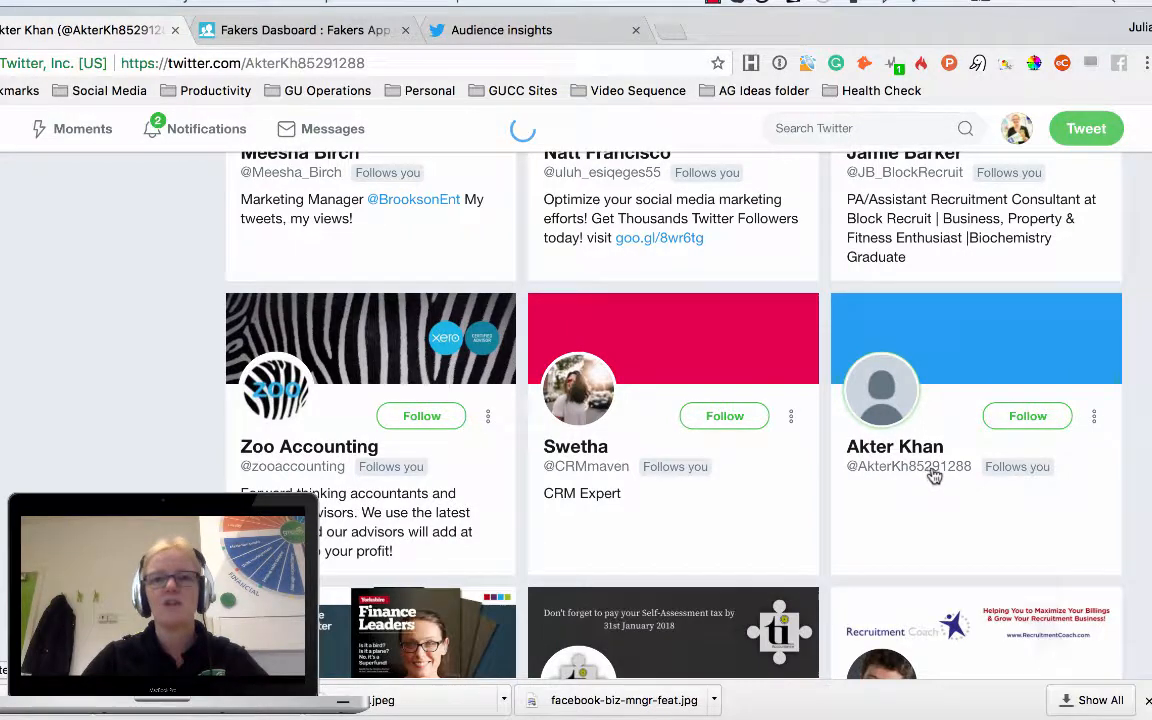
pyautogui.click(894, 446)
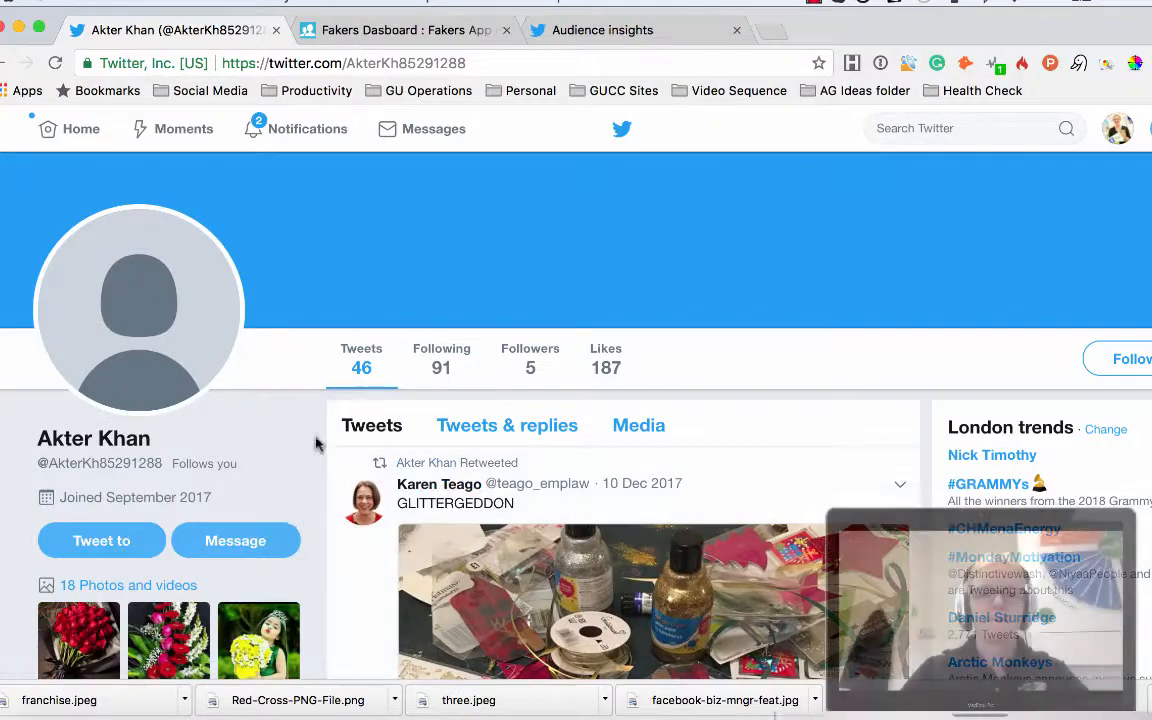
pyautogui.scroll(-3)
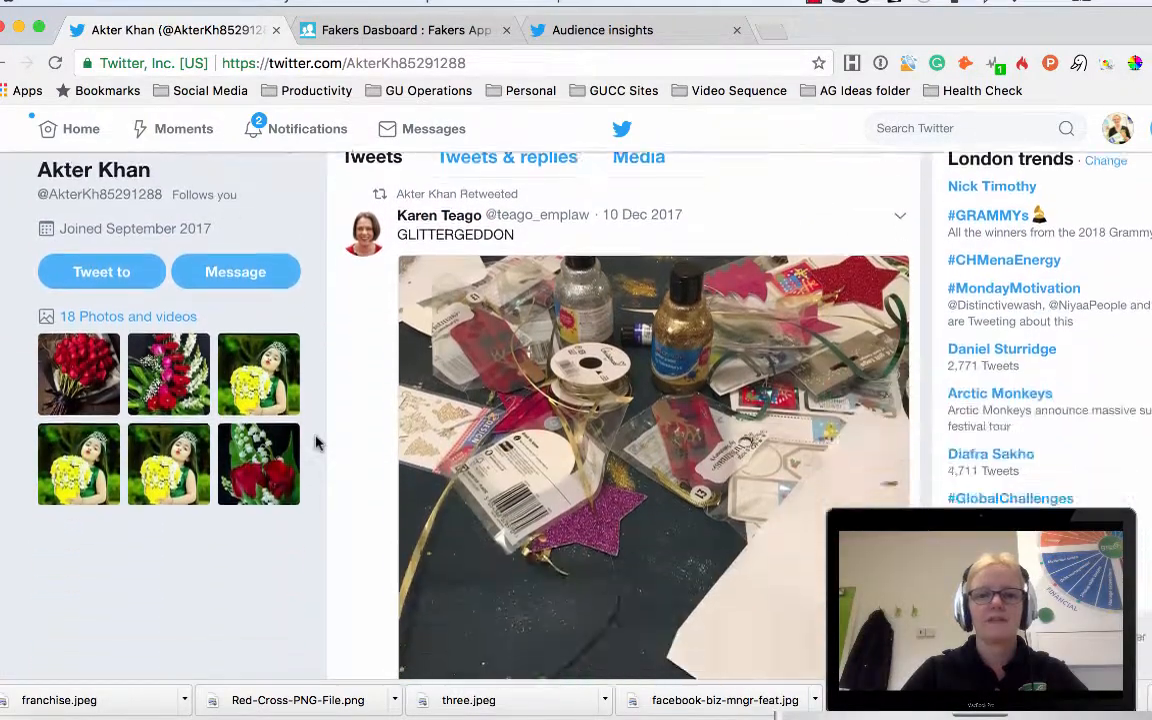
pyautogui.scroll(-3)
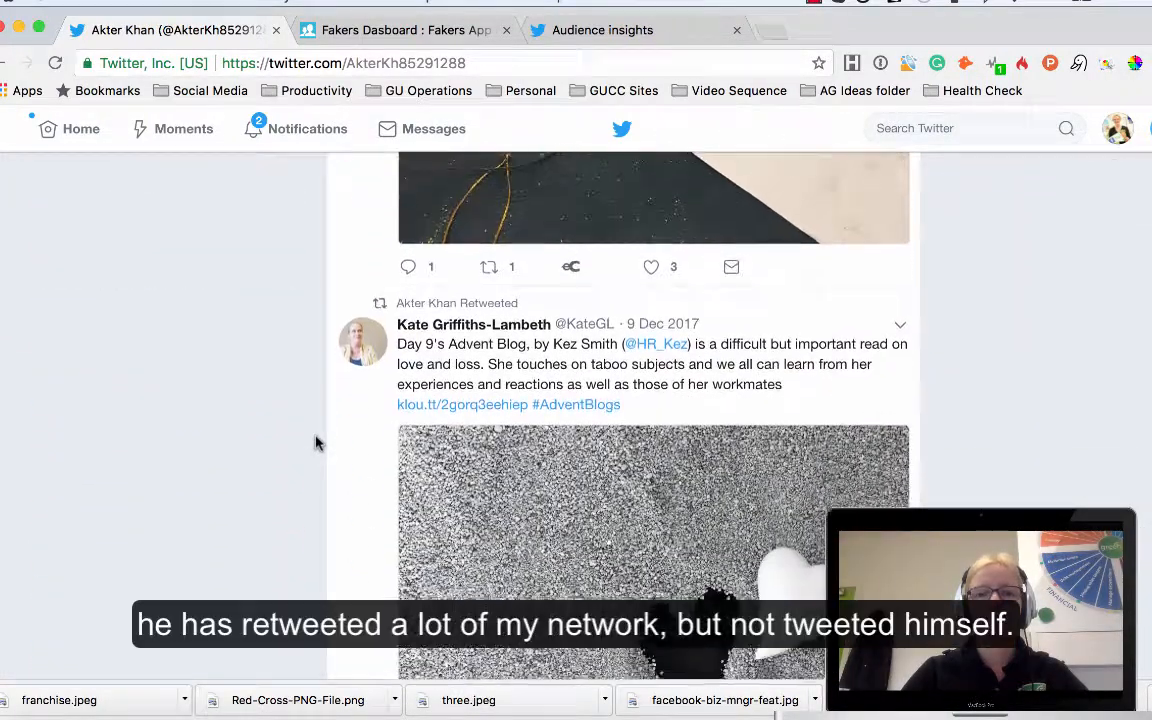
pyautogui.scroll(-3)
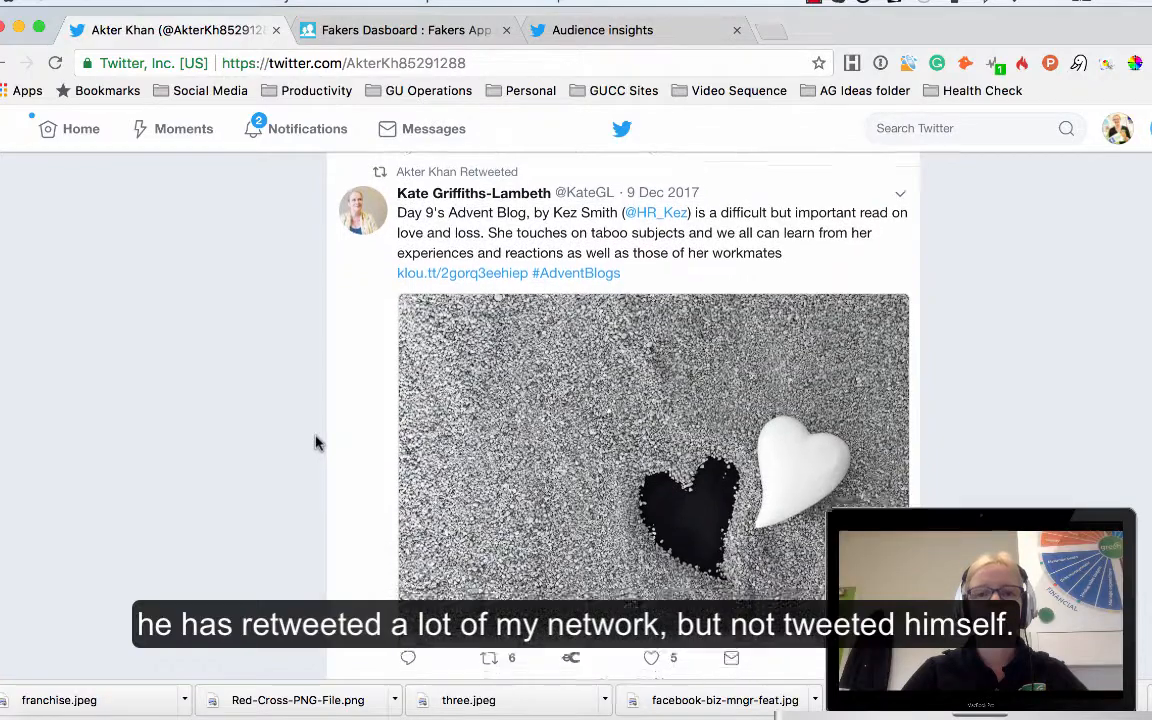
pyautogui.scroll(-3)
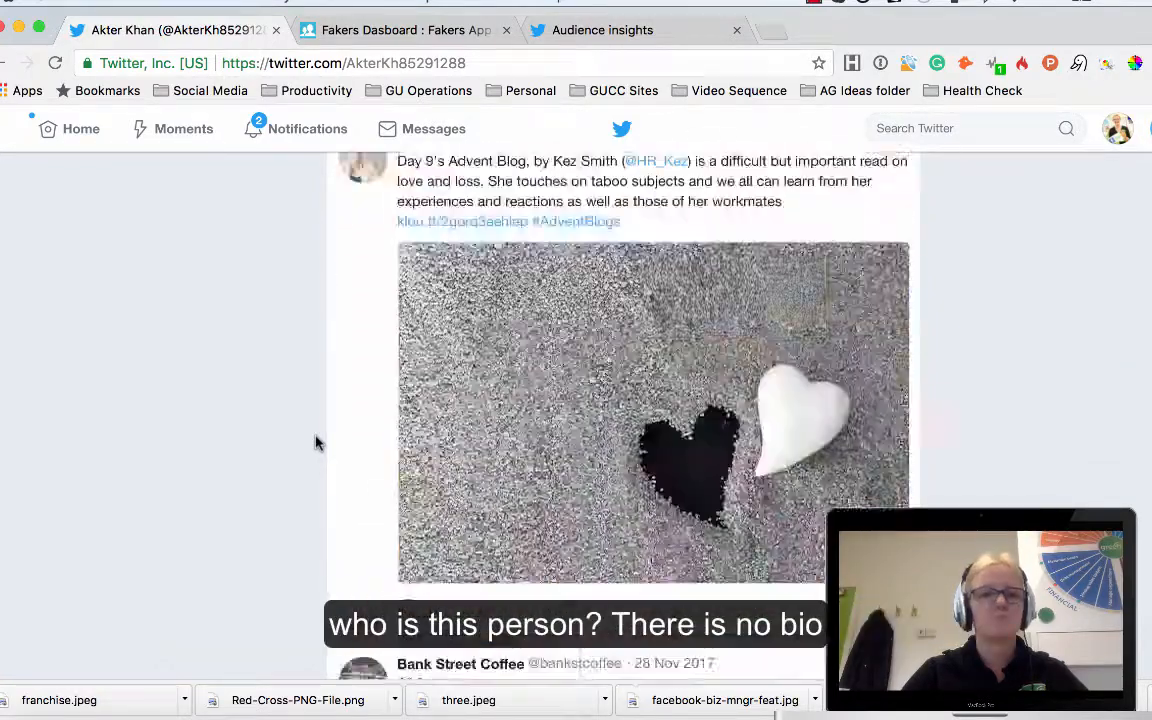
pyautogui.scroll(3)
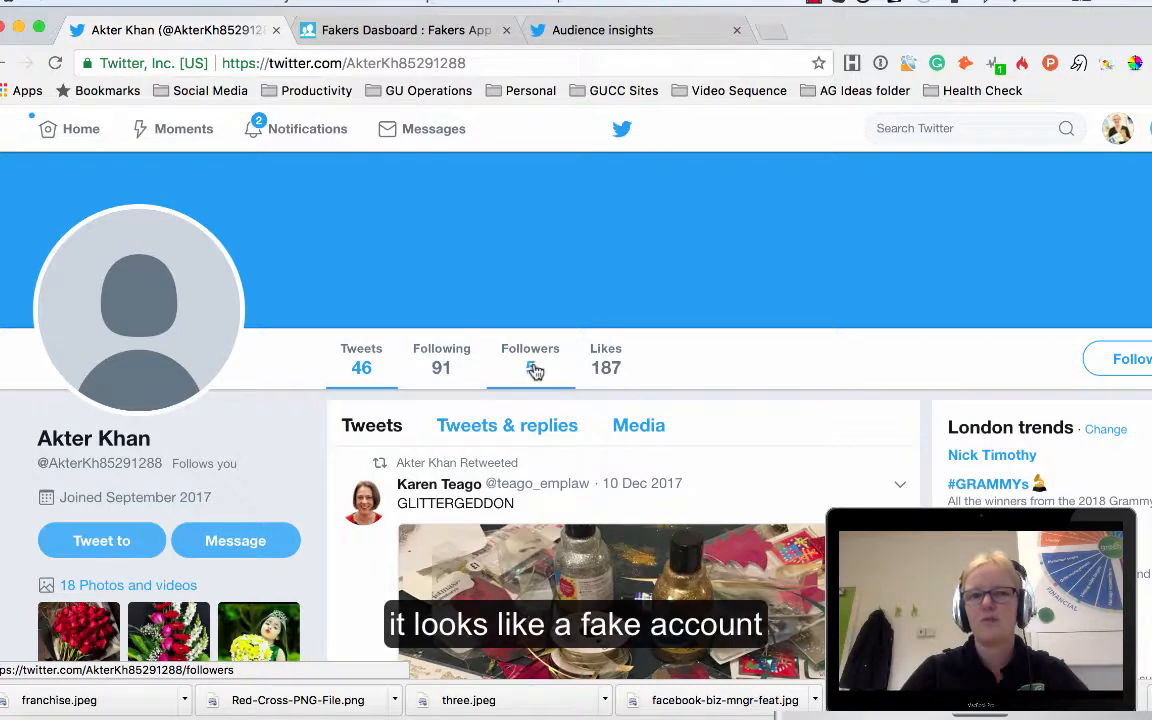
pyautogui.moveTo(530, 364)
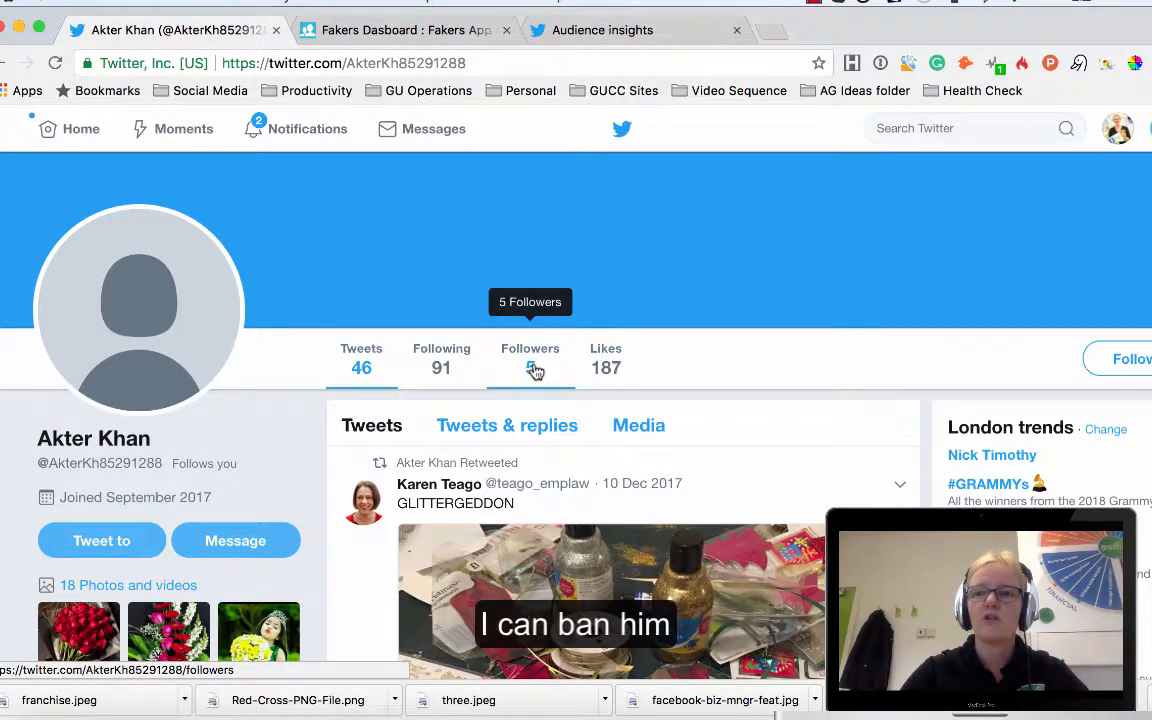
pyautogui.click(1116, 360)
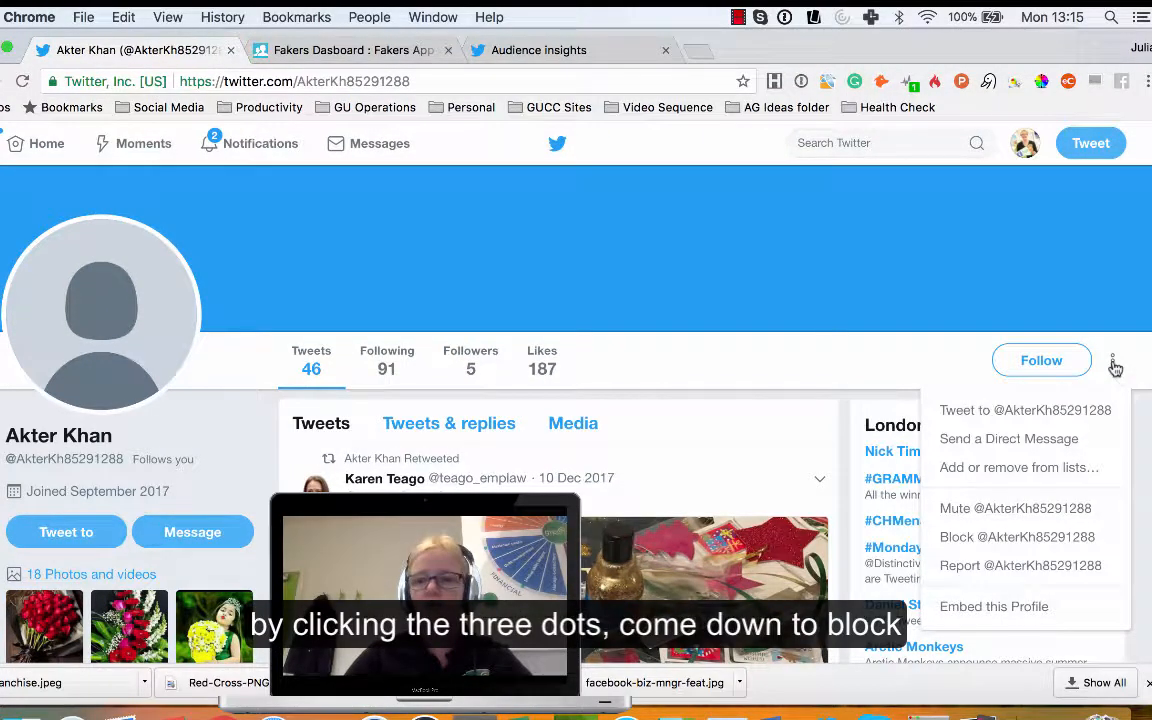
pyautogui.moveTo(1016, 536)
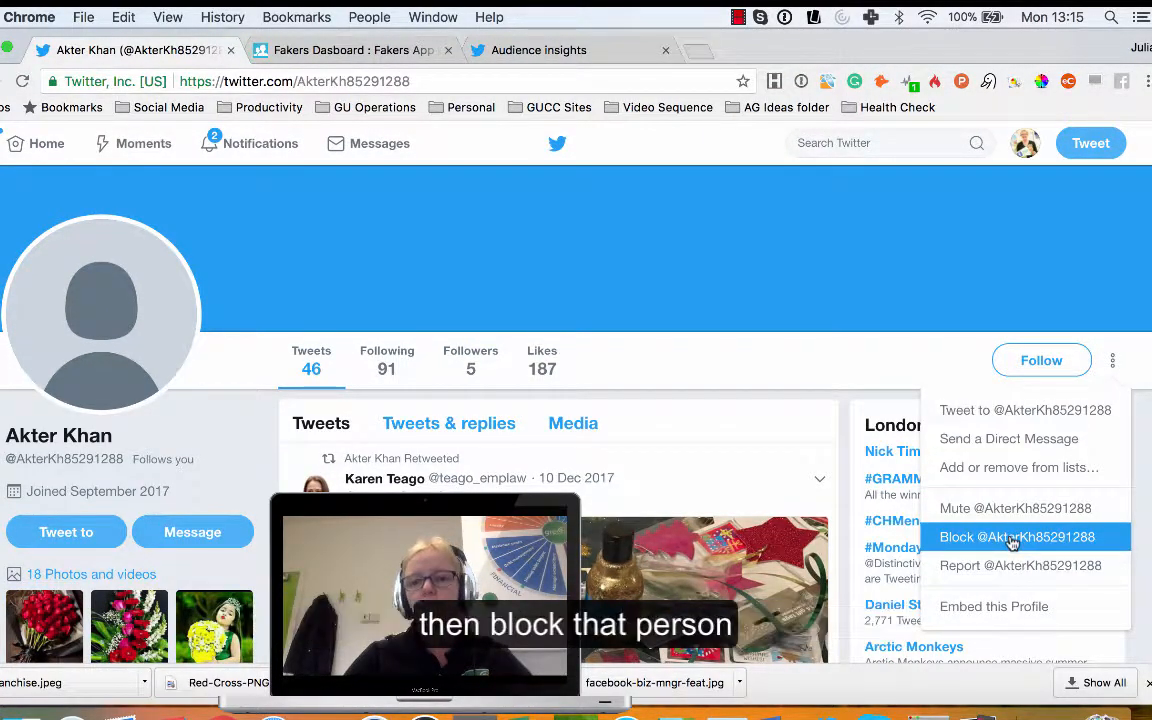
pyautogui.click(1016, 536)
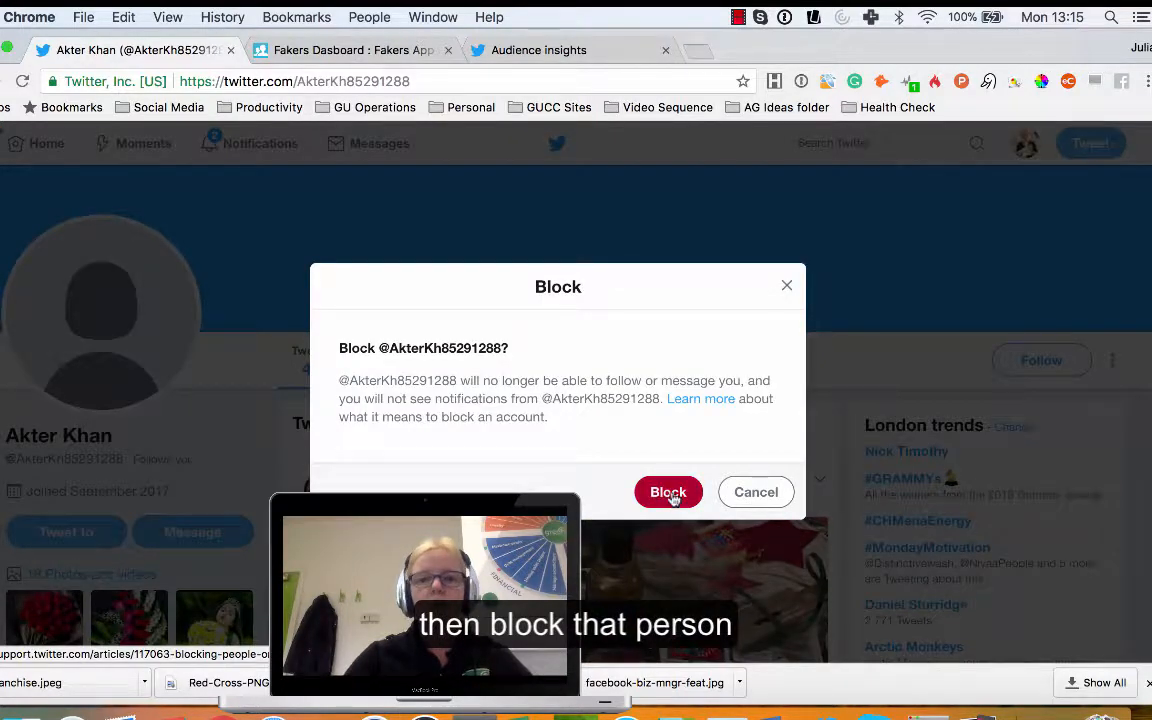
pyautogui.click(668, 492)
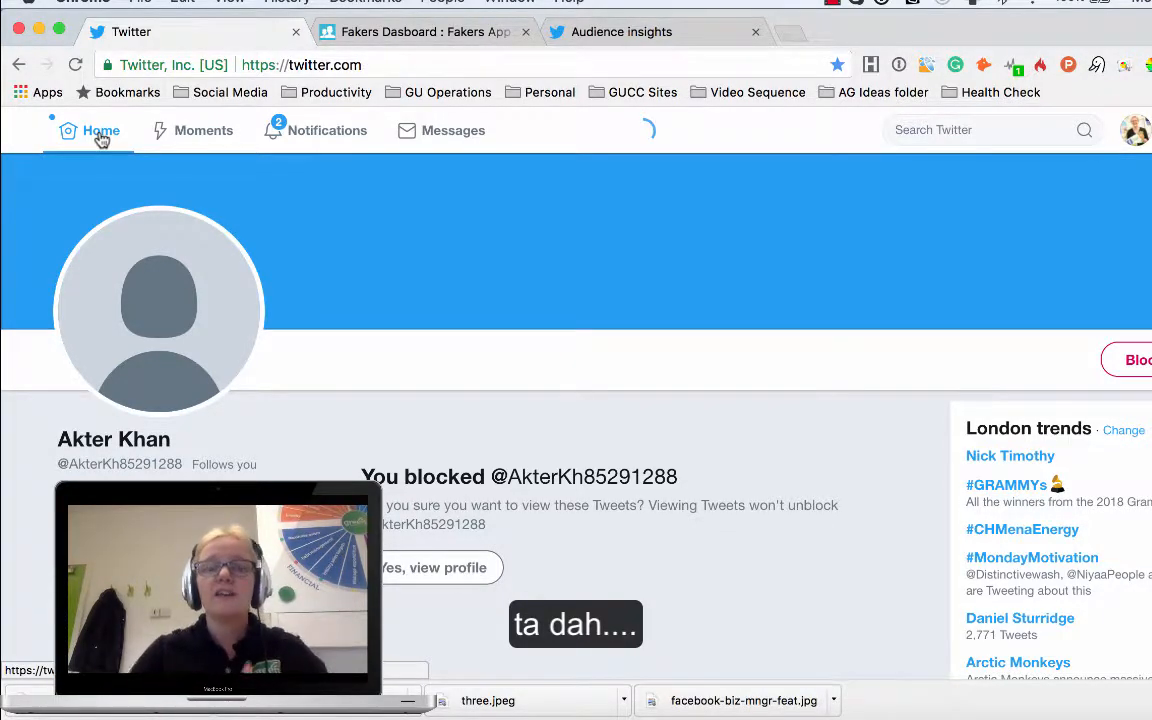
pyautogui.click(100, 130)
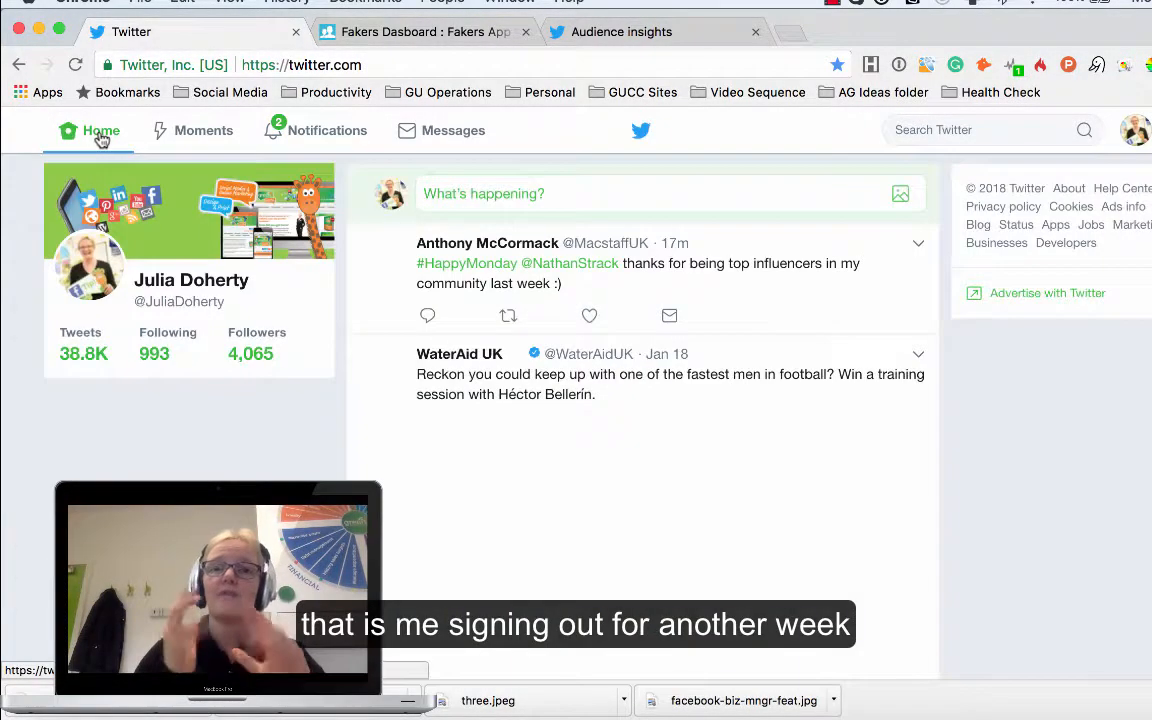